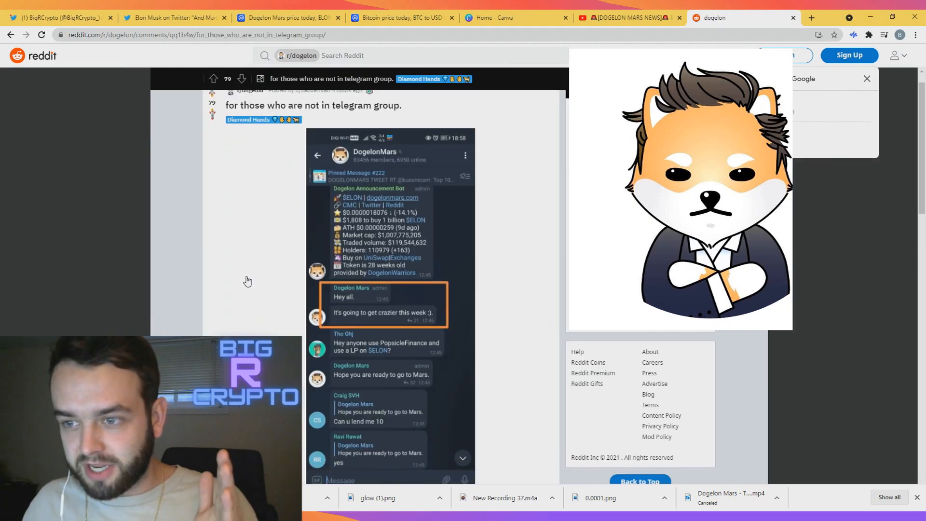
pyautogui.scroll(-3)
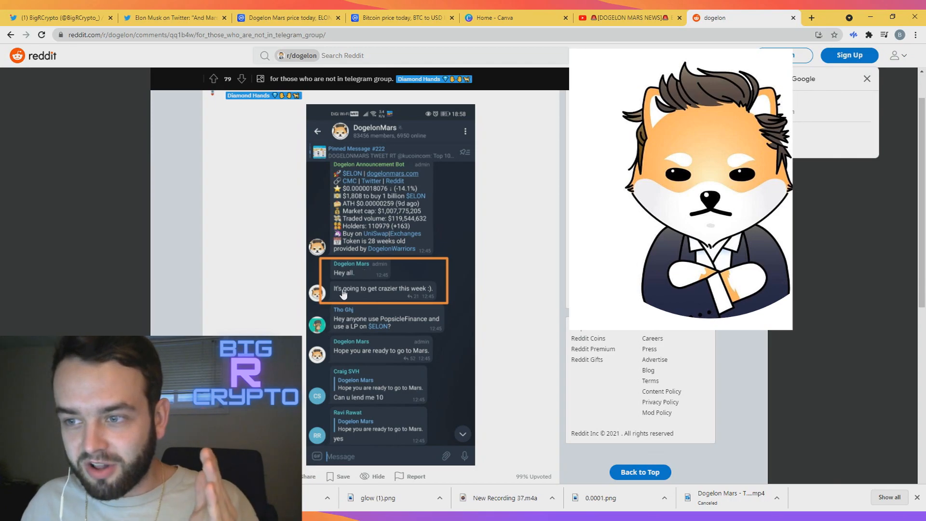